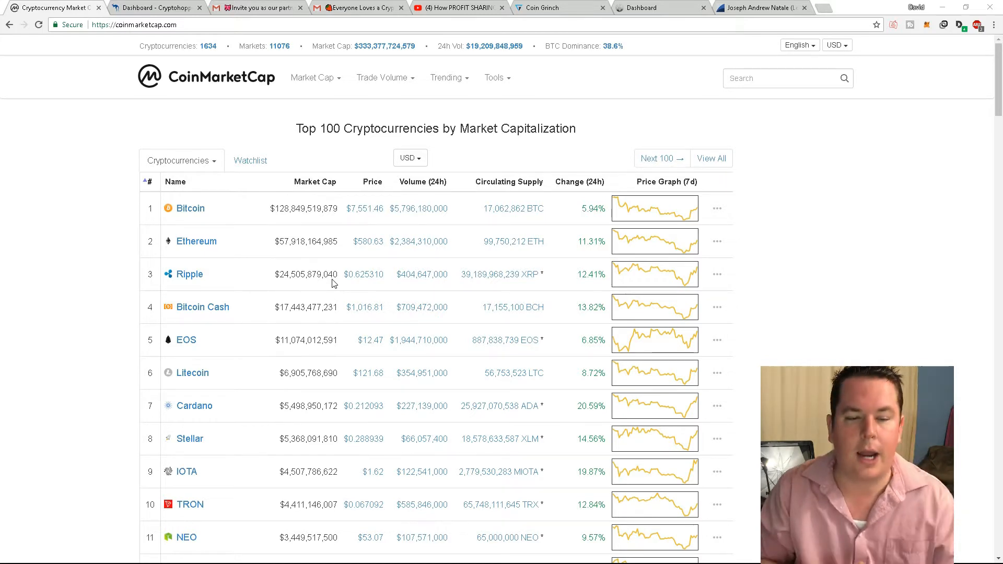
mouse_move(659, 221)
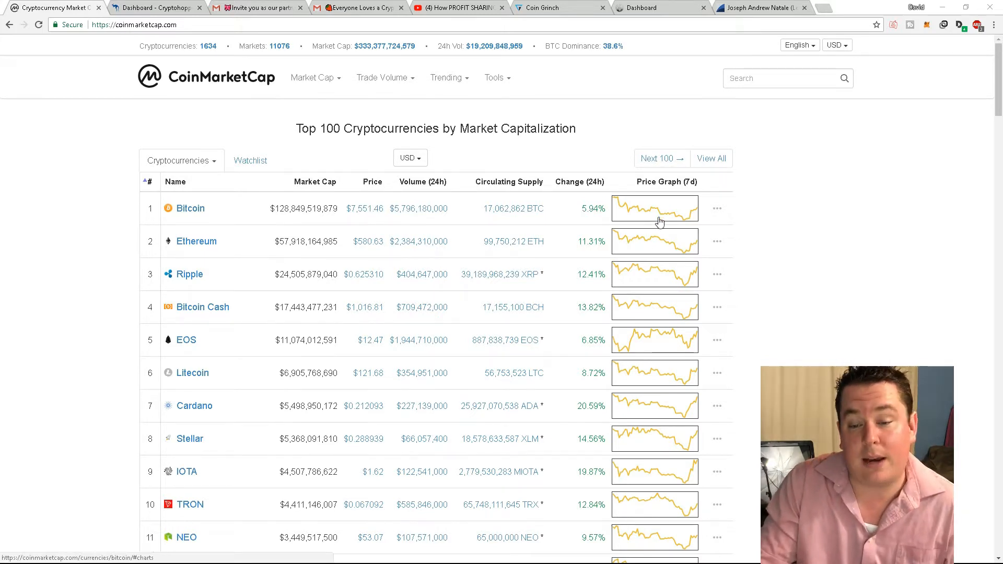
Step: Scroll down through the 'Everyone loves a crypto exchange ICO' email body
scroll(down, 3)
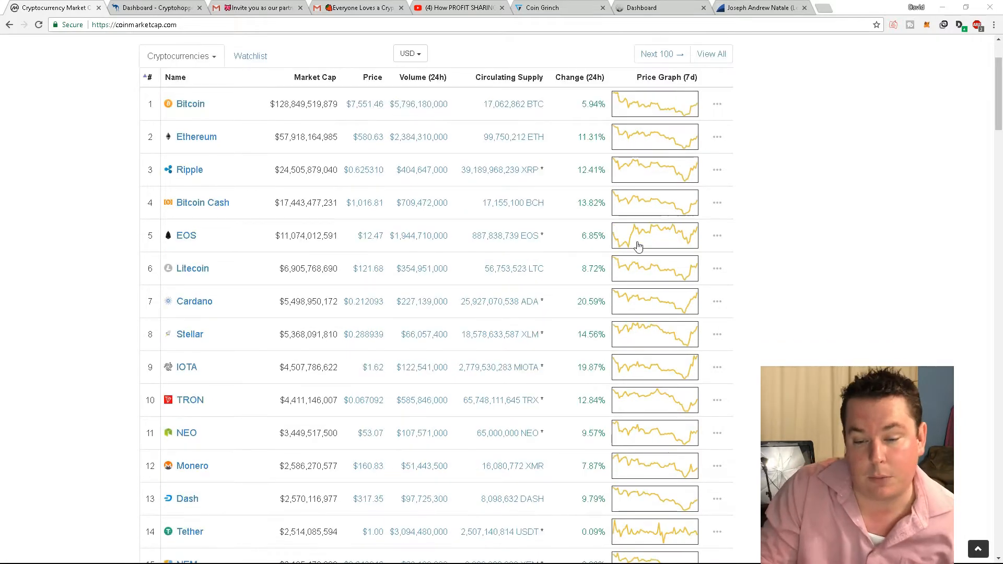
scroll(down, 3)
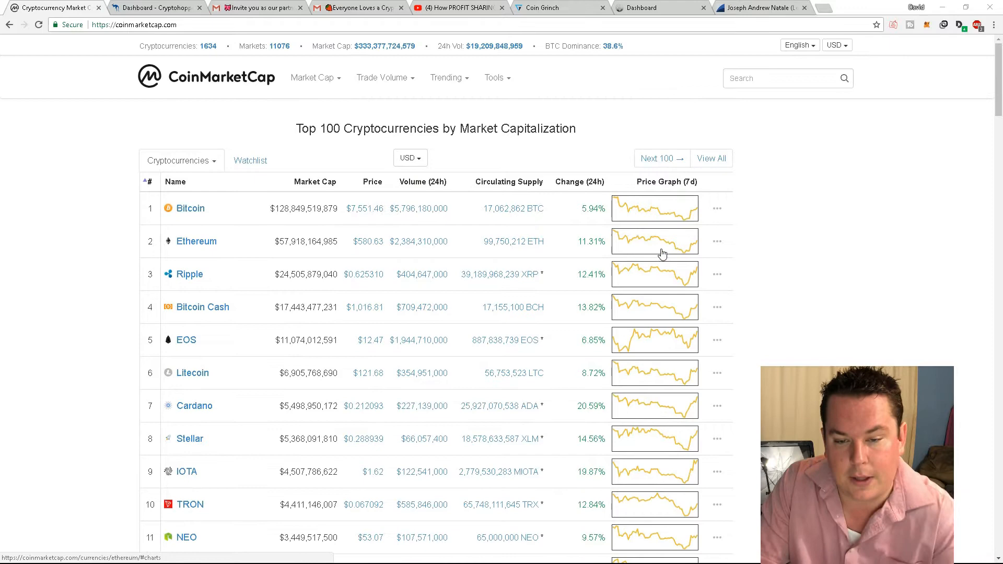
scroll(down, 3)
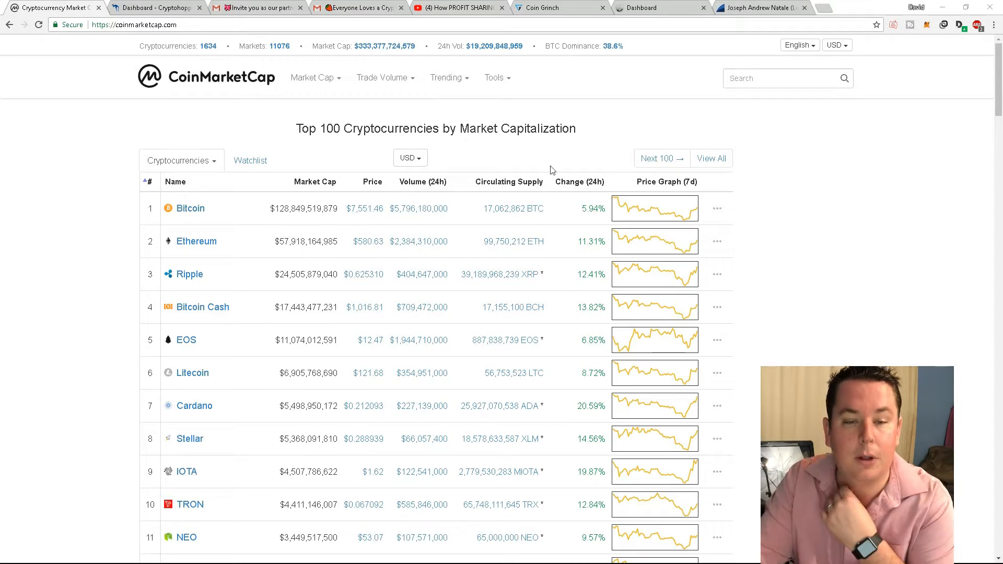
scroll(down, 3)
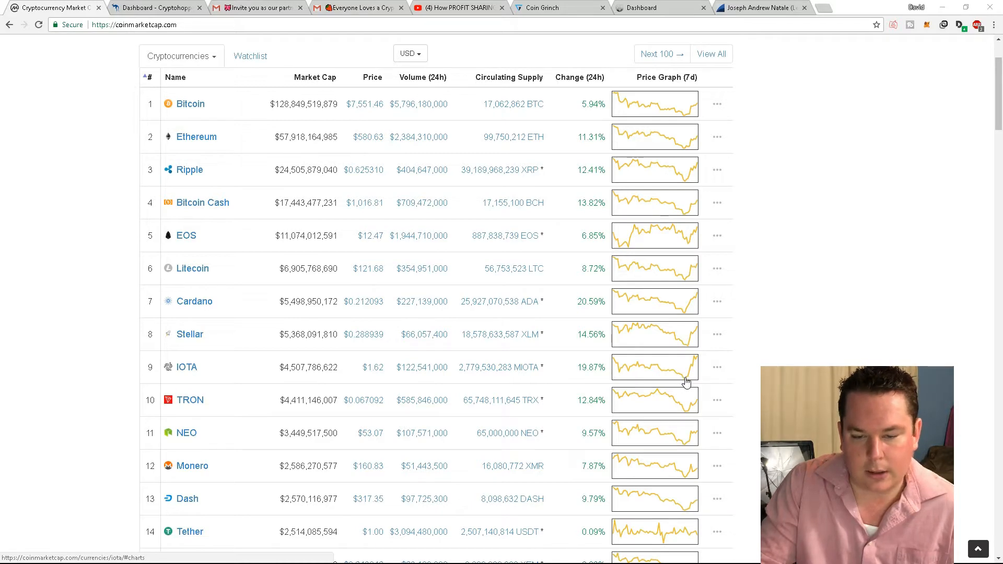
scroll(down, 3)
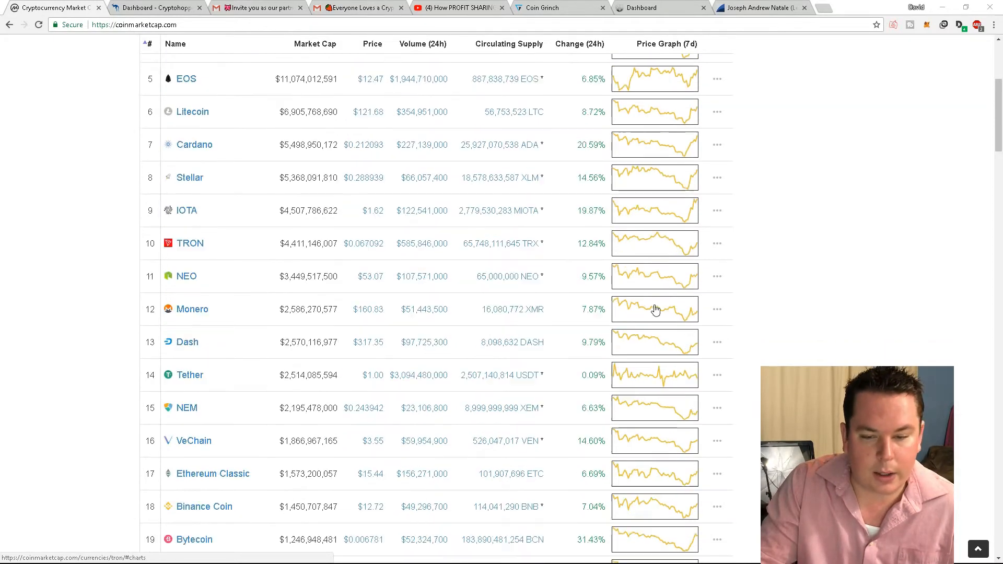
scroll(down, 3)
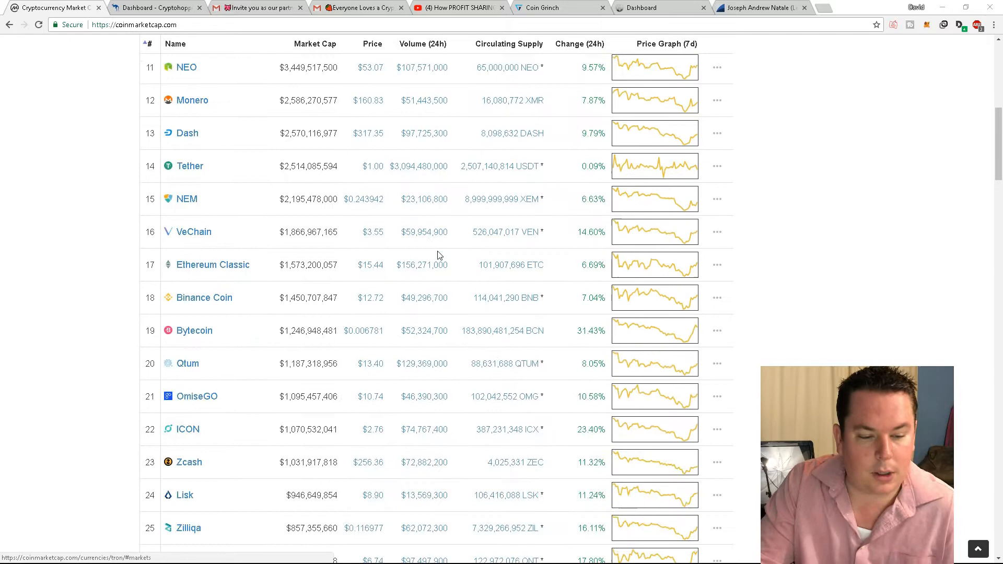
click(154, 7)
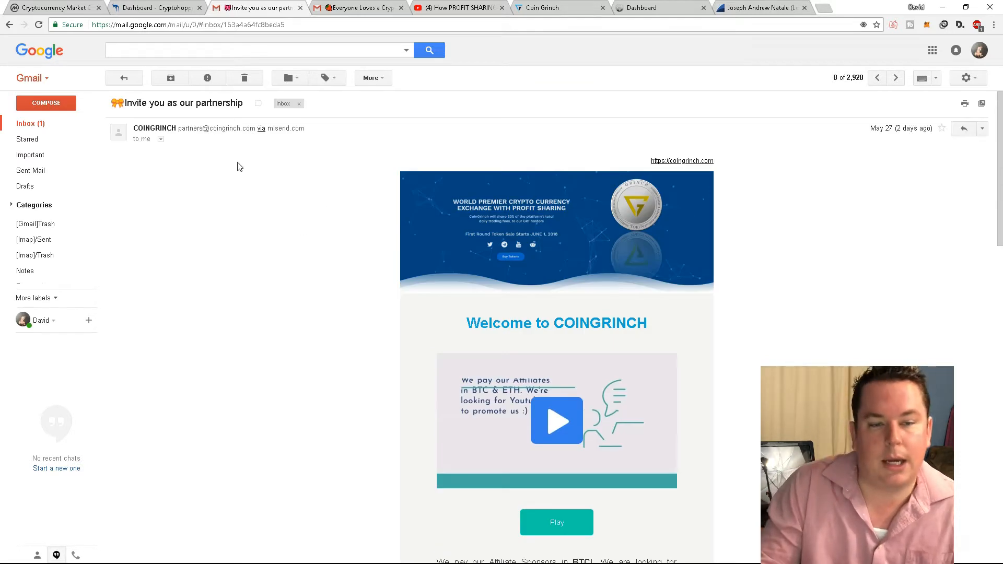
mouse_move(196, 112)
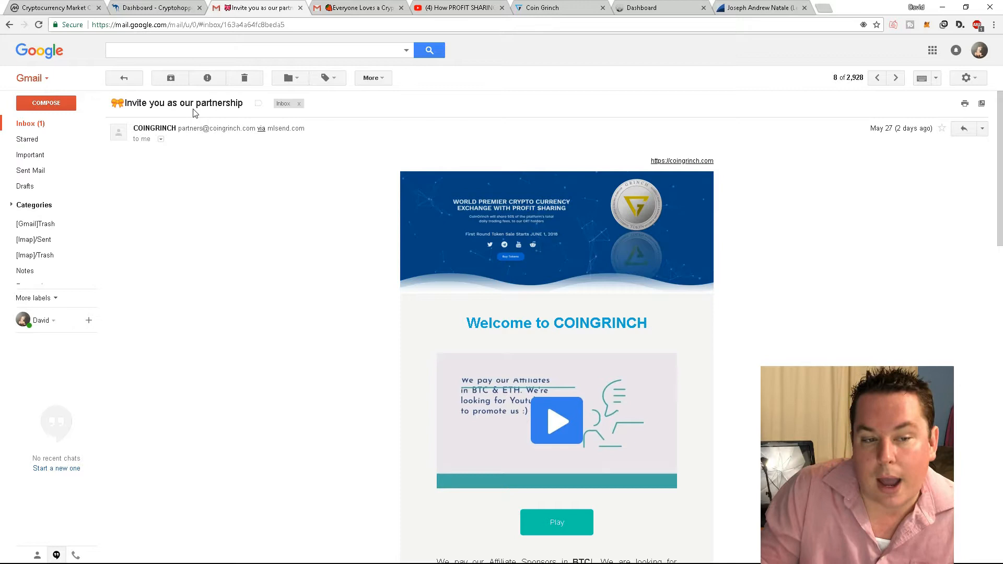
Step: Review the email's investor section, then bring up the How PROFIT SHARING POOL Works video tab
scroll(down, 3)
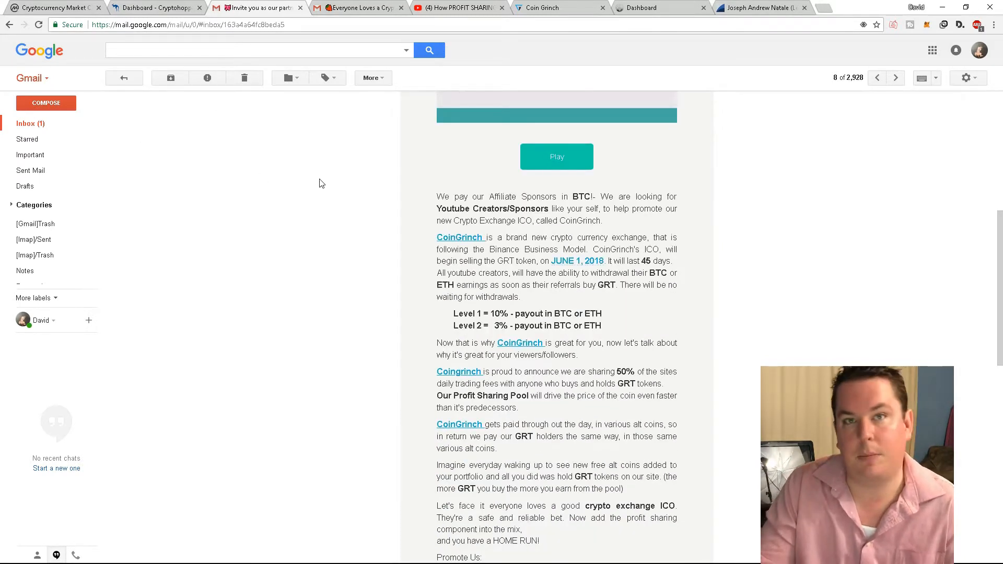
mouse_move(331, 170)
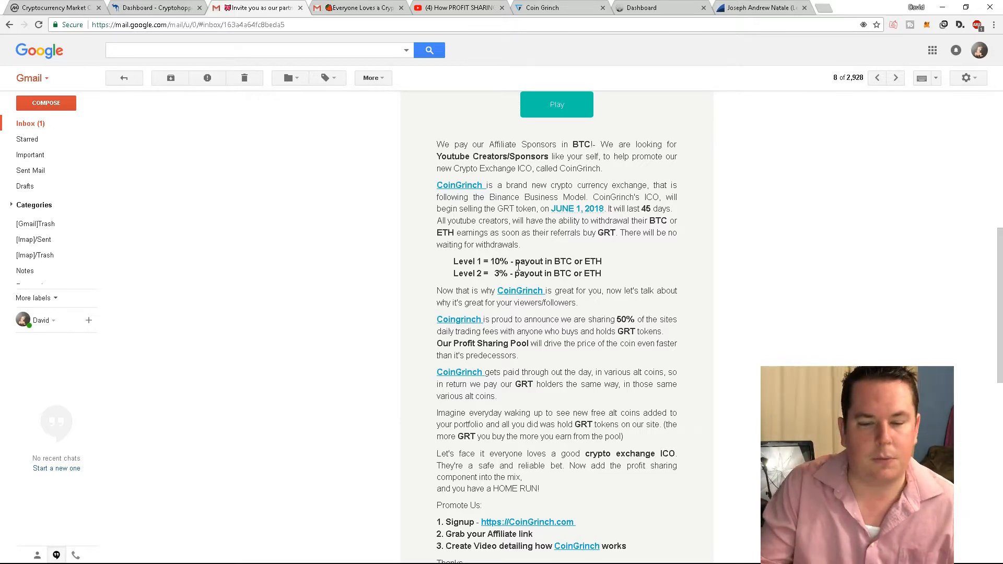
mouse_move(539, 221)
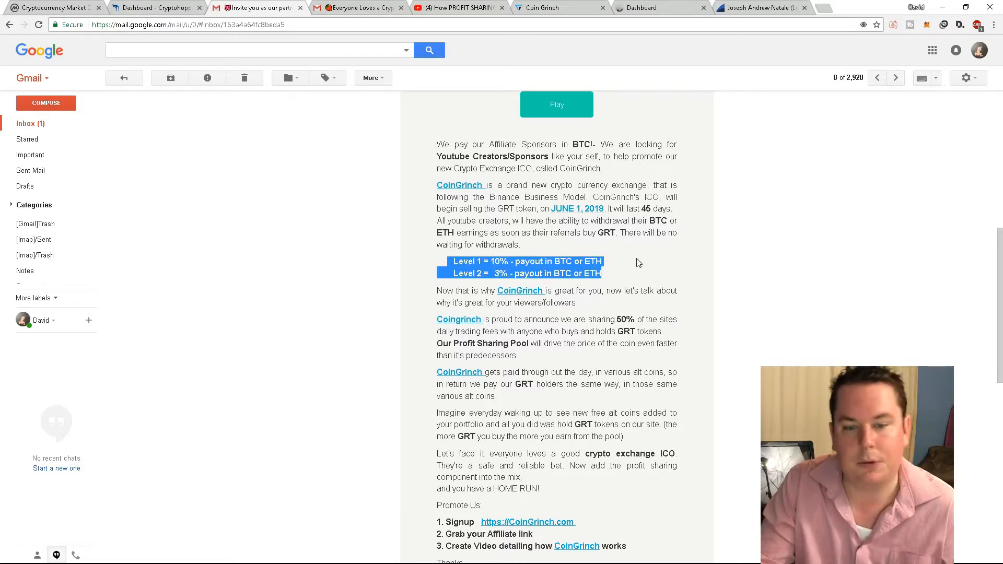
scroll(down, 3)
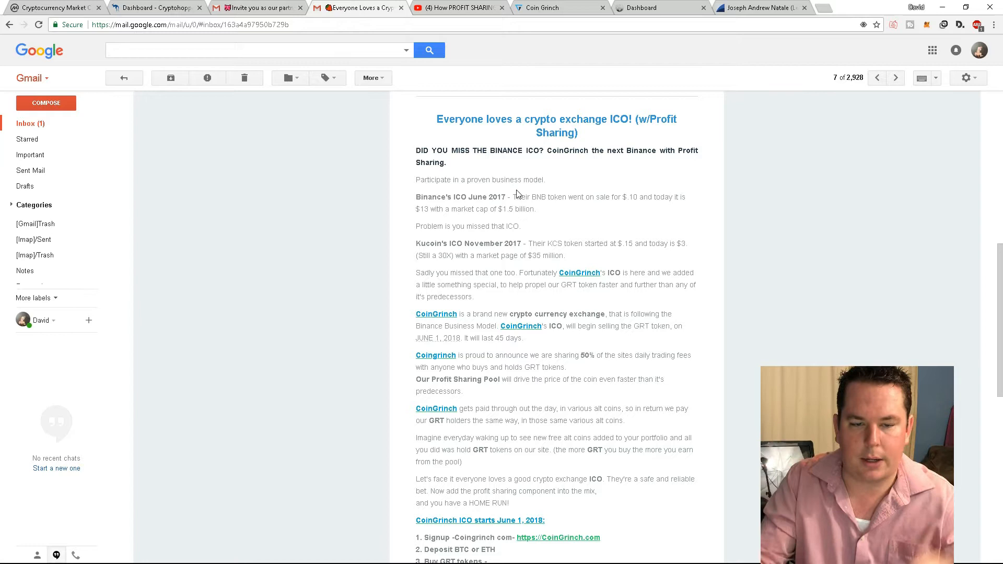
click(580, 210)
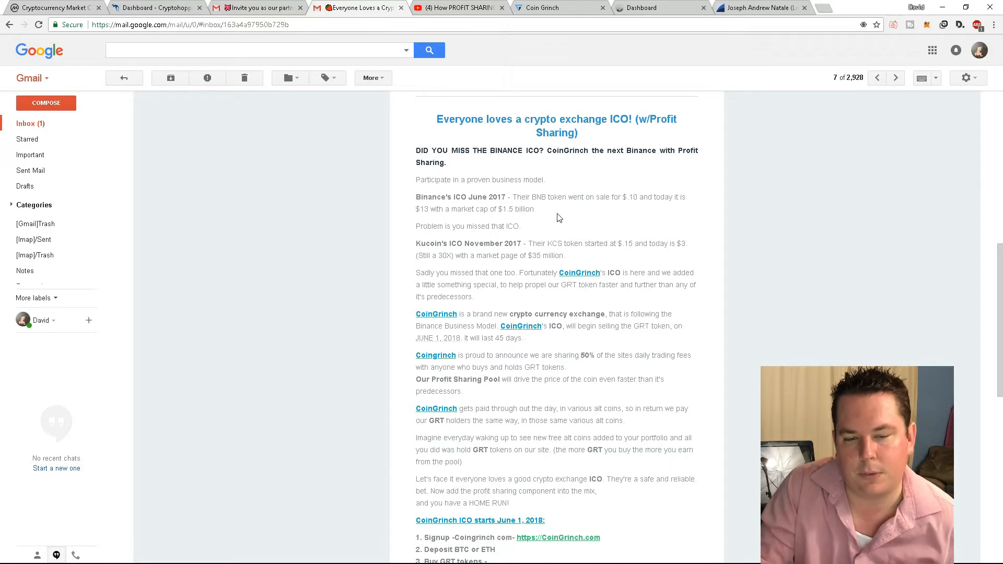
drag(423, 255, 528, 255)
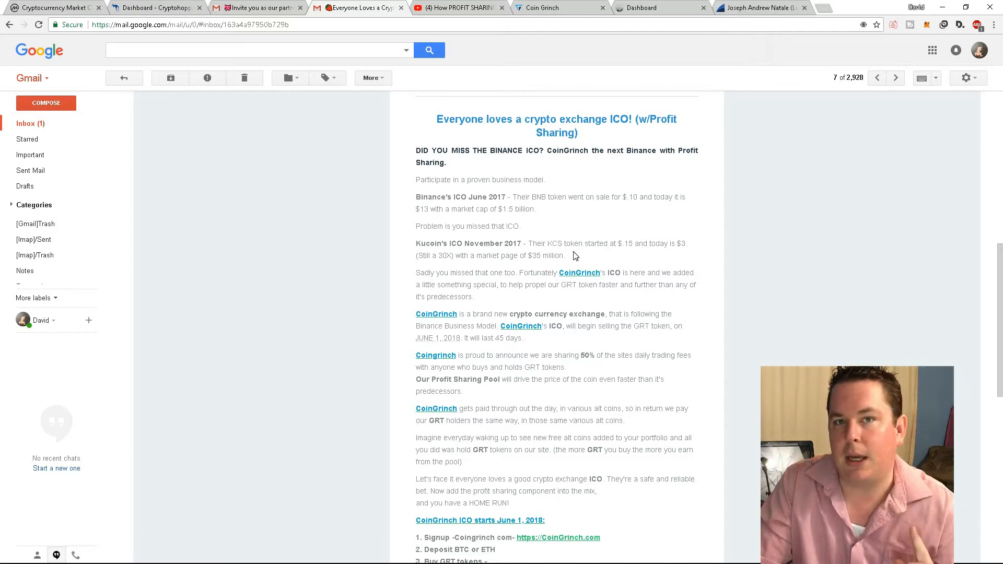
mouse_move(590, 234)
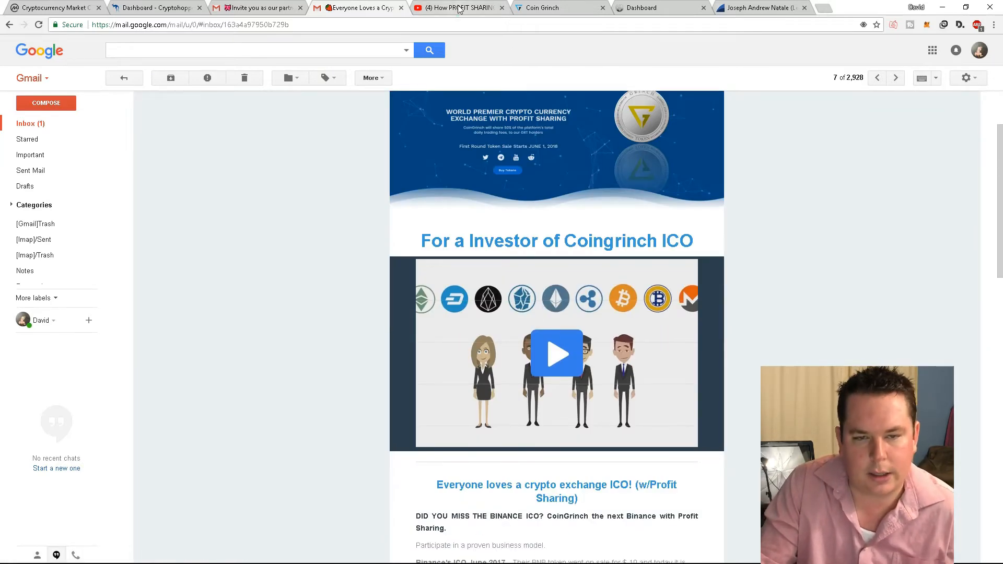
click(460, 7)
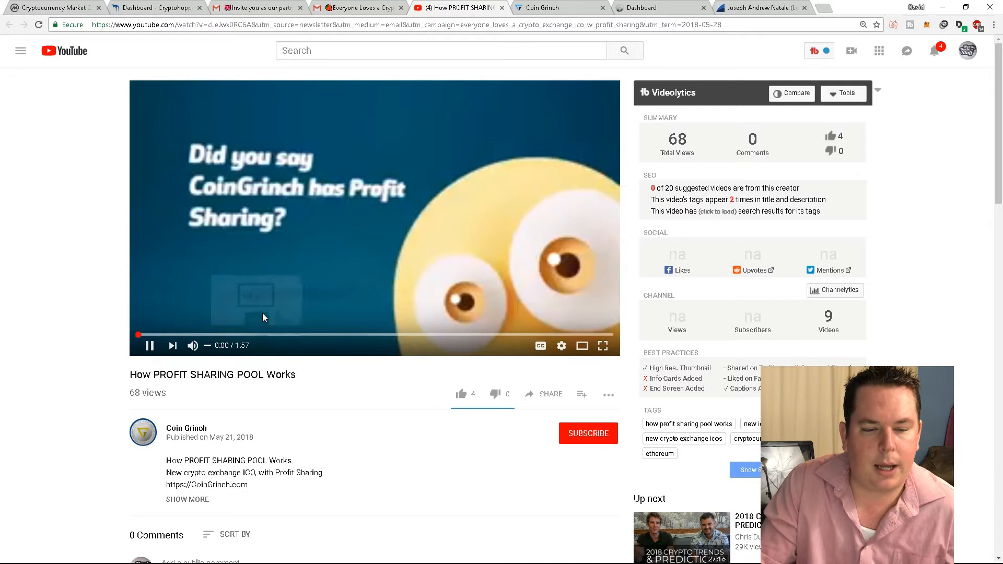
mouse_move(192, 345)
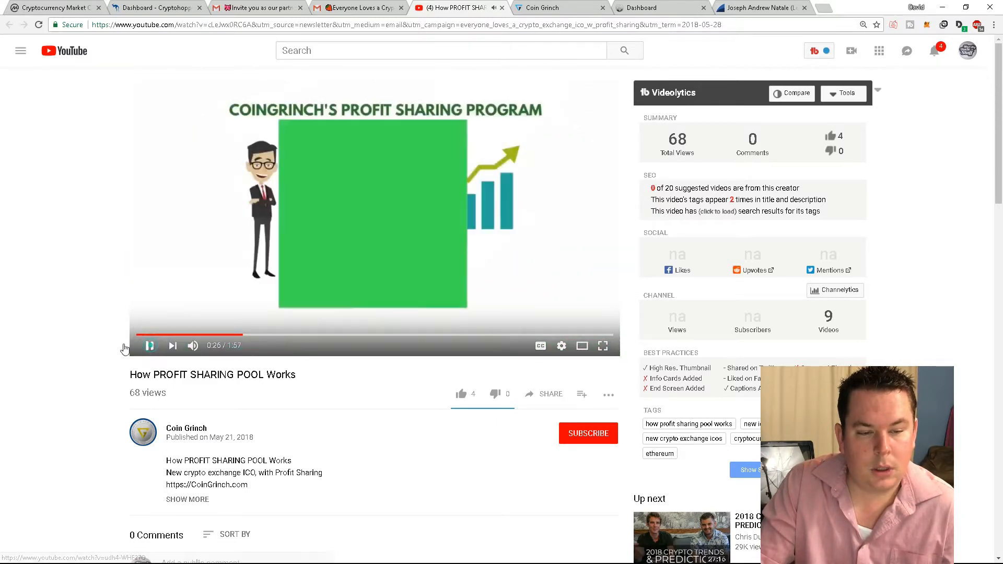
Step: Pause the profit sharing video around 0:25 and bring up the LendexCoin dashboard tab
click(149, 346)
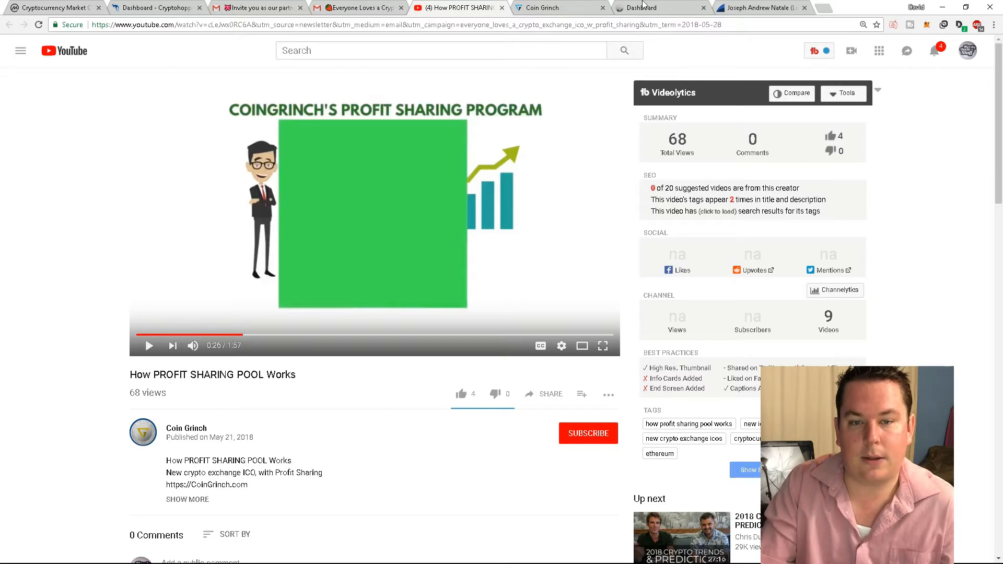
click(662, 7)
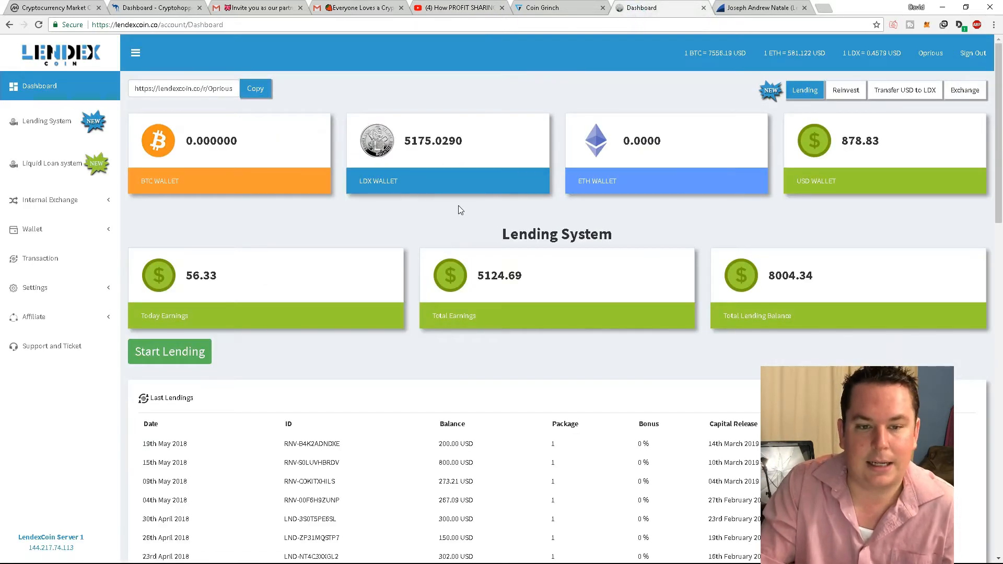
Step: Review dashboard earnings and lending history, then go to the Internal Exchange BTC/LDX trading page
scroll(down, 3)
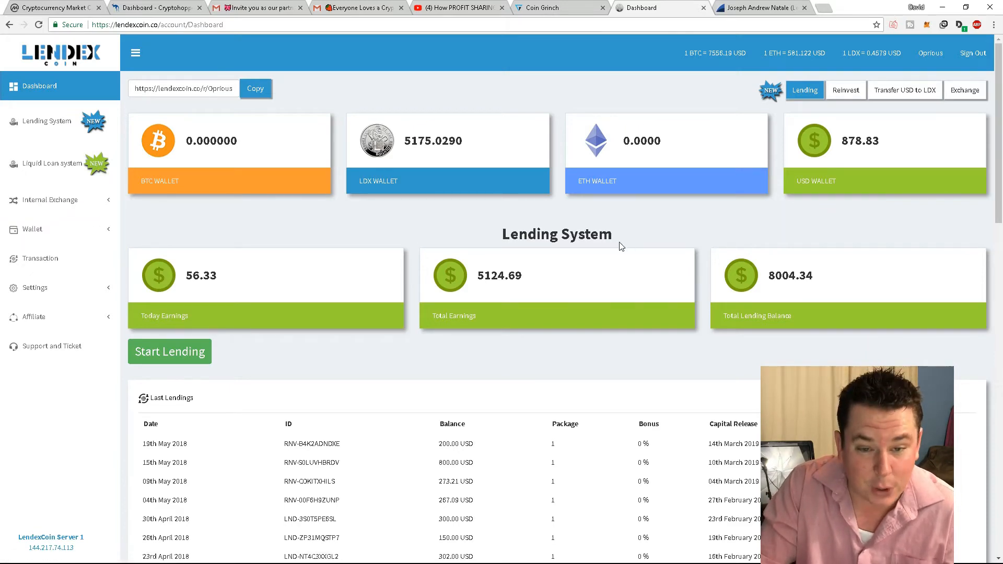
scroll(down, 3)
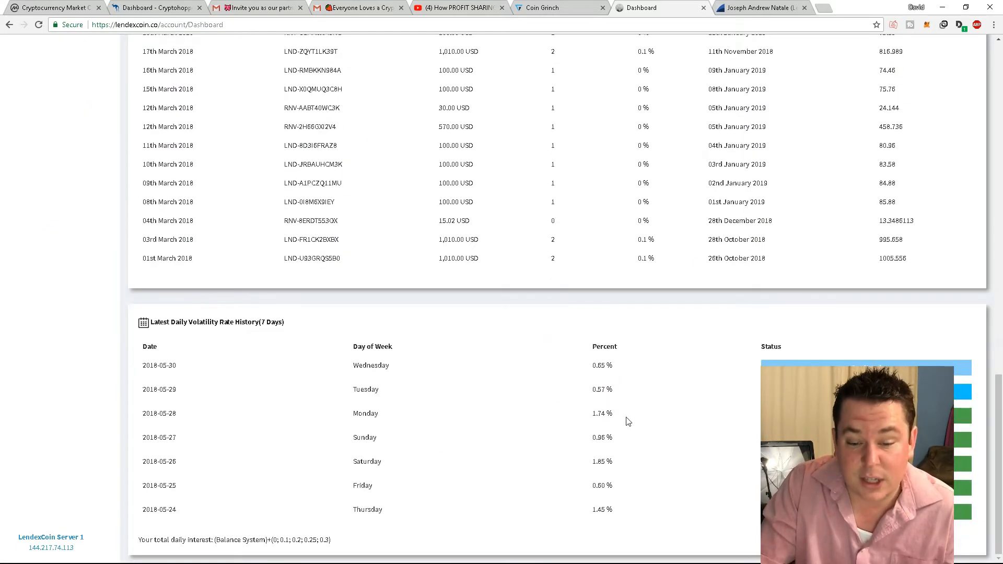
scroll(up, 3)
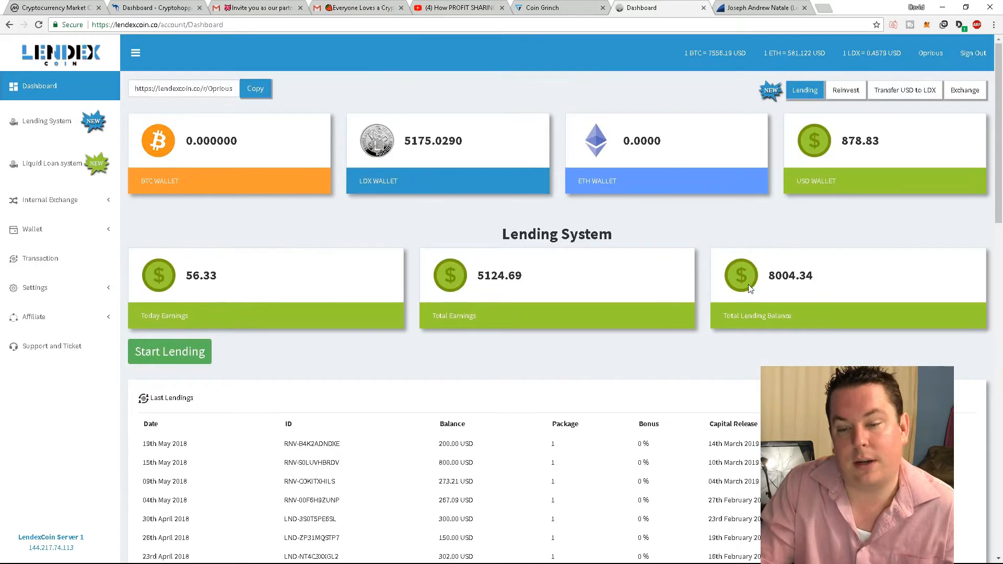
mouse_move(58, 163)
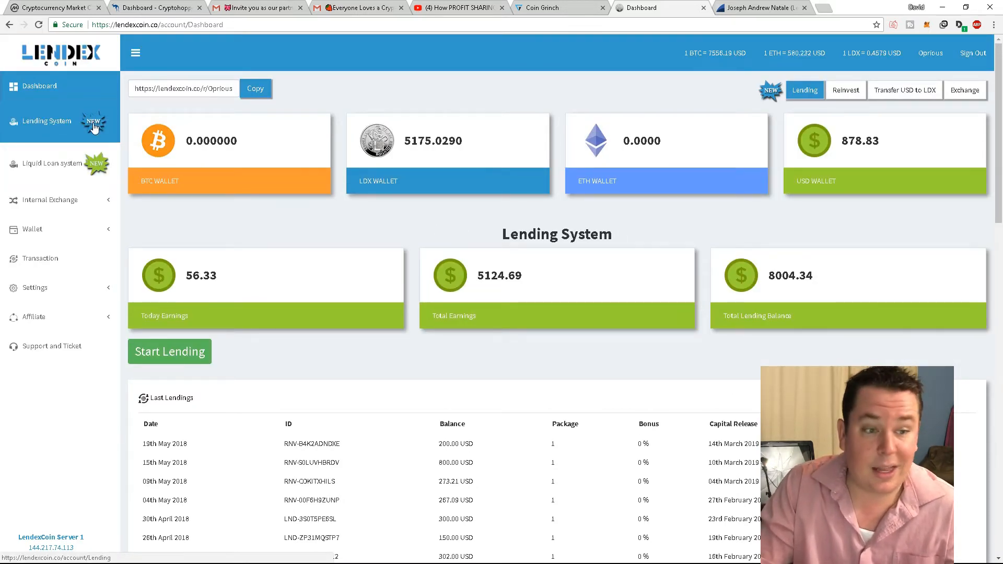
click(51, 200)
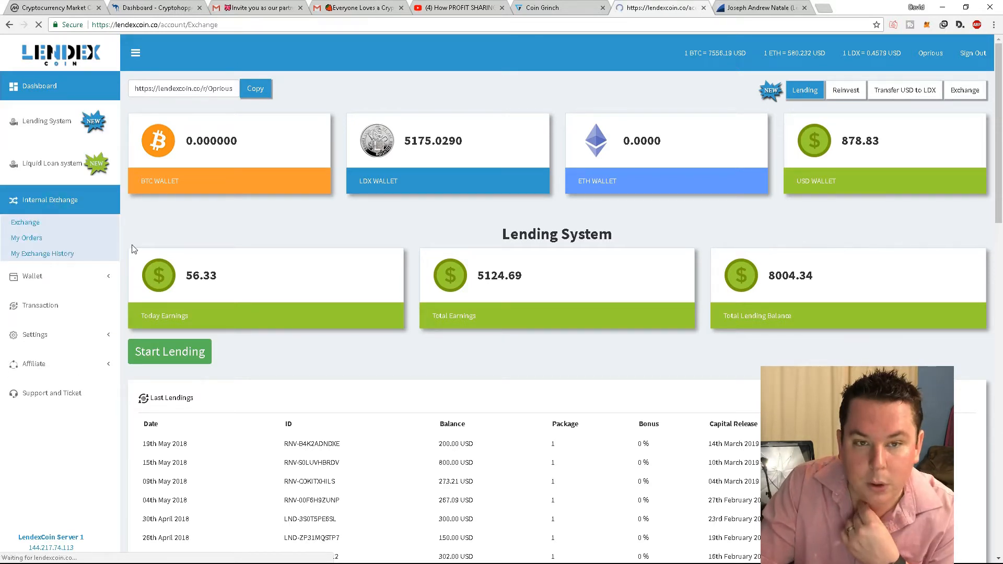
click(965, 90)
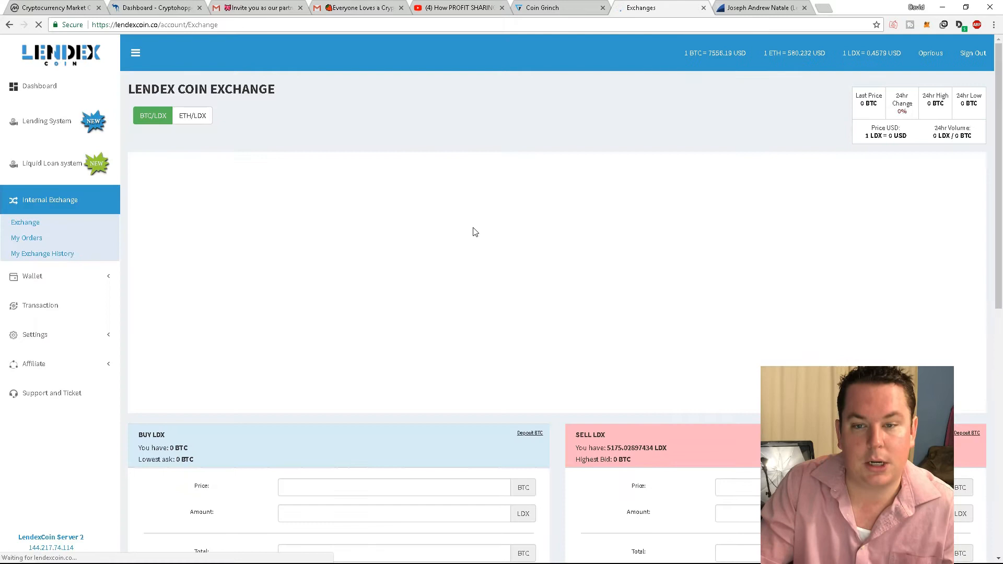
scroll(down, 3)
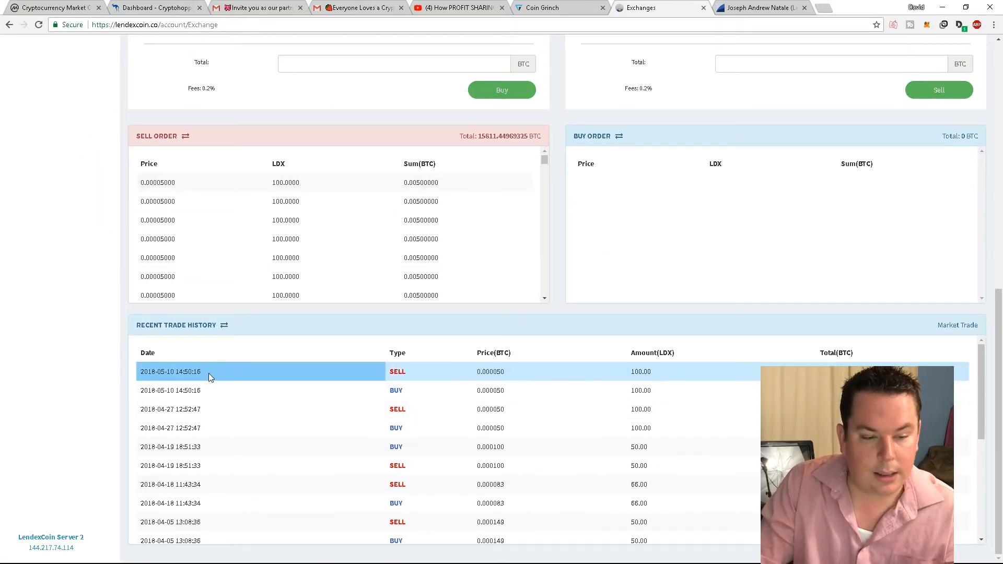
click(301, 410)
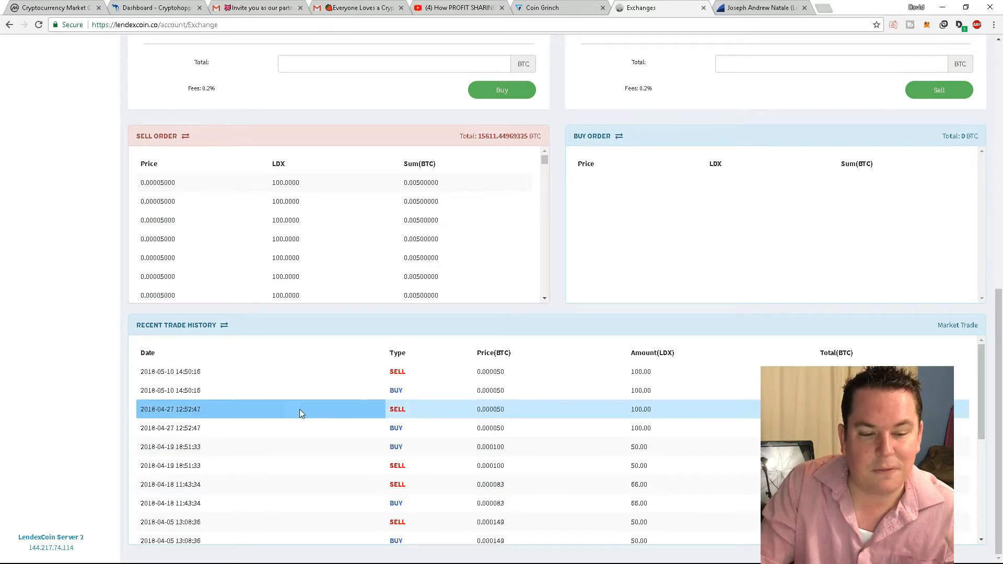
scroll(up, 3)
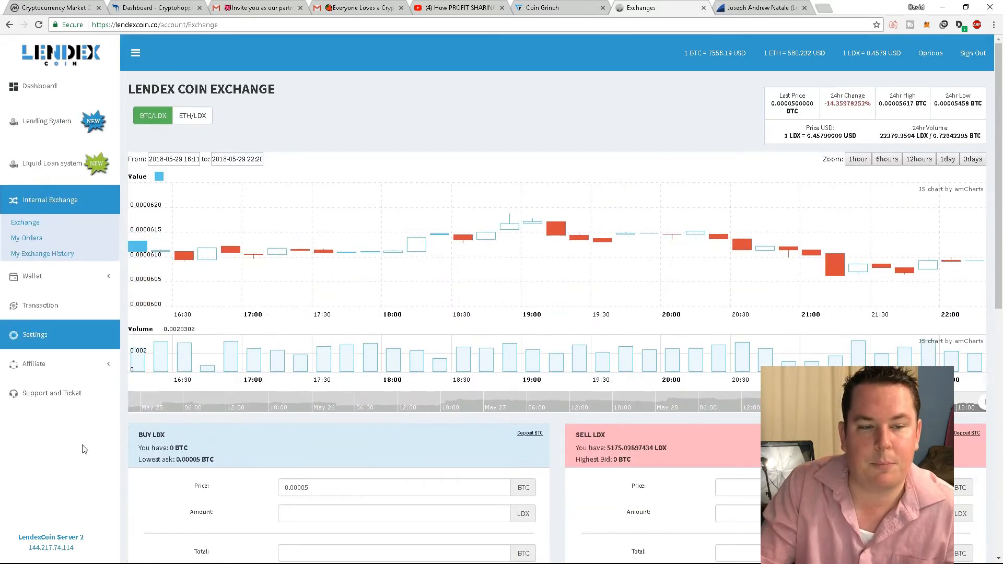
click(50, 393)
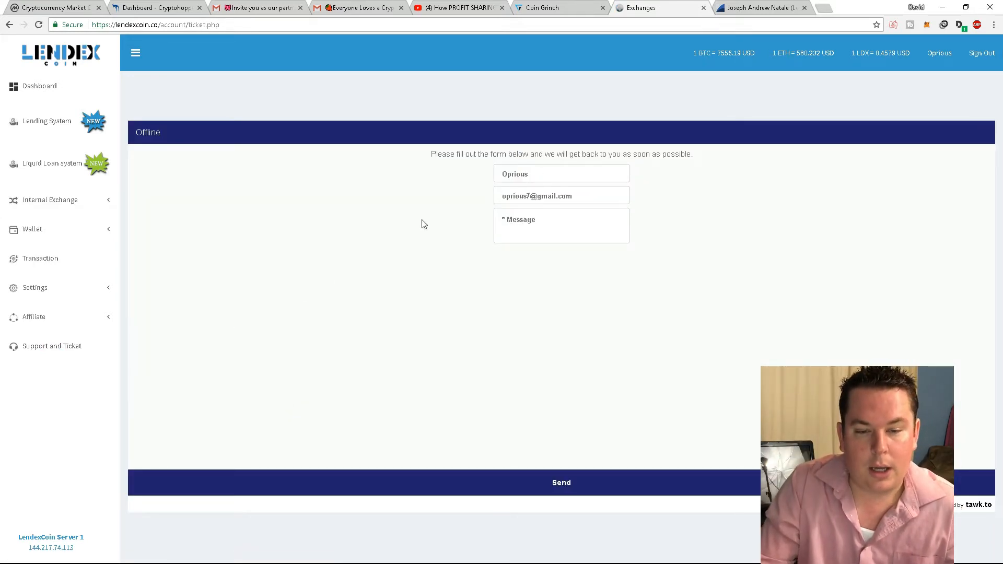
Step: Leave the support ticket form for the LendexCoin account dashboard via the sidebar
click(39, 86)
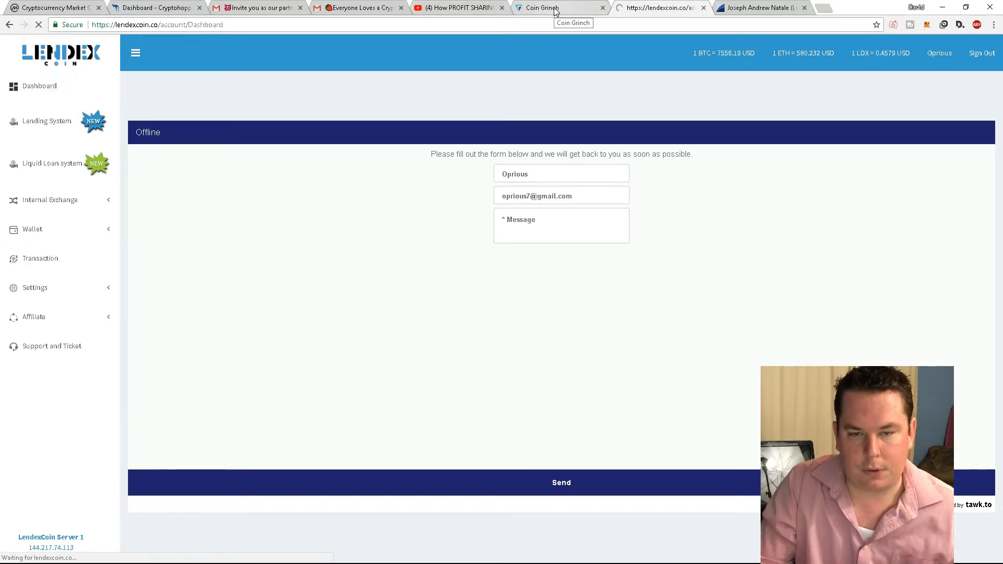
Step: View LendexCoin's public homepage, dismiss the Lendex Promoters popup, and return to CoinGrinch's homepage
click(557, 8)
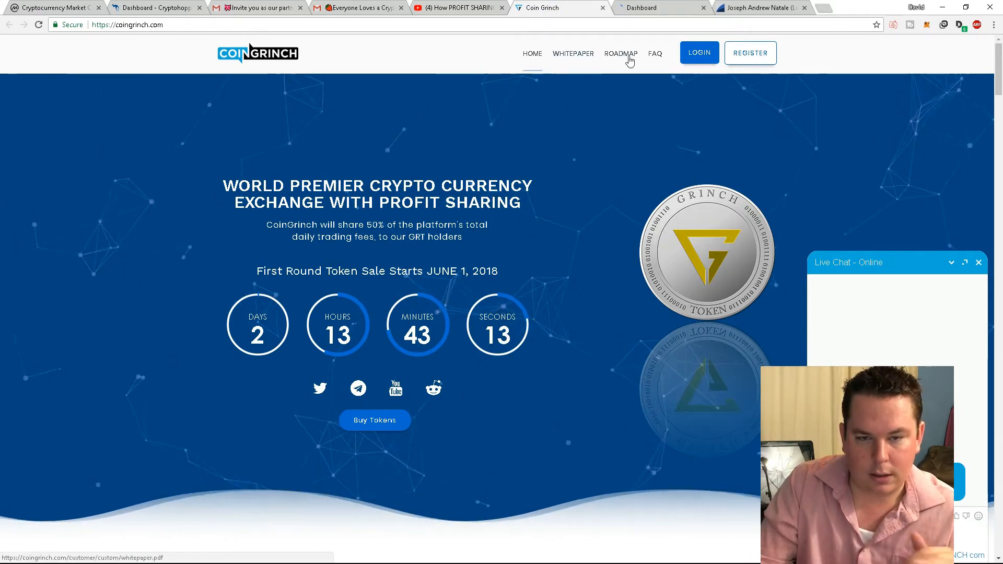
click(639, 7)
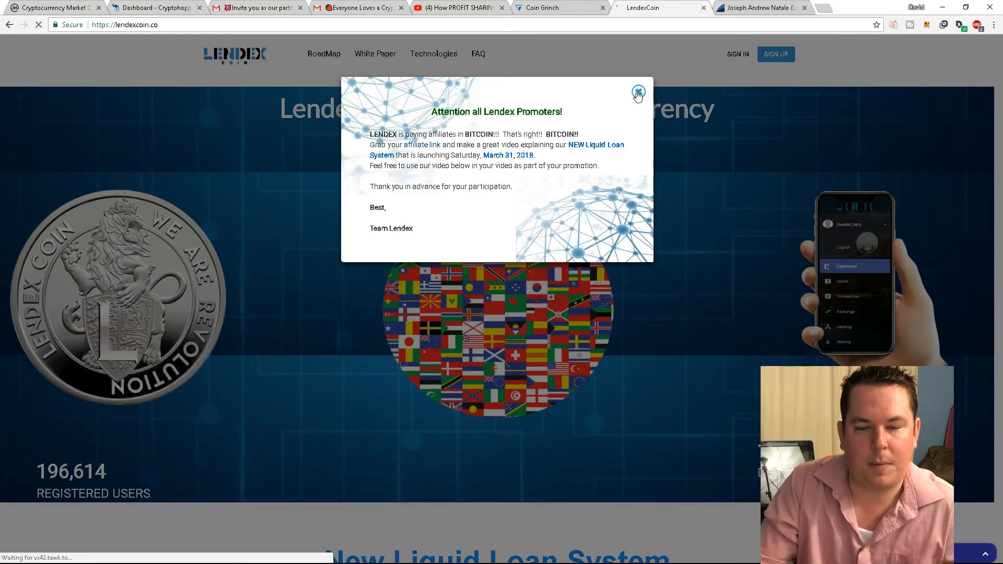
click(639, 93)
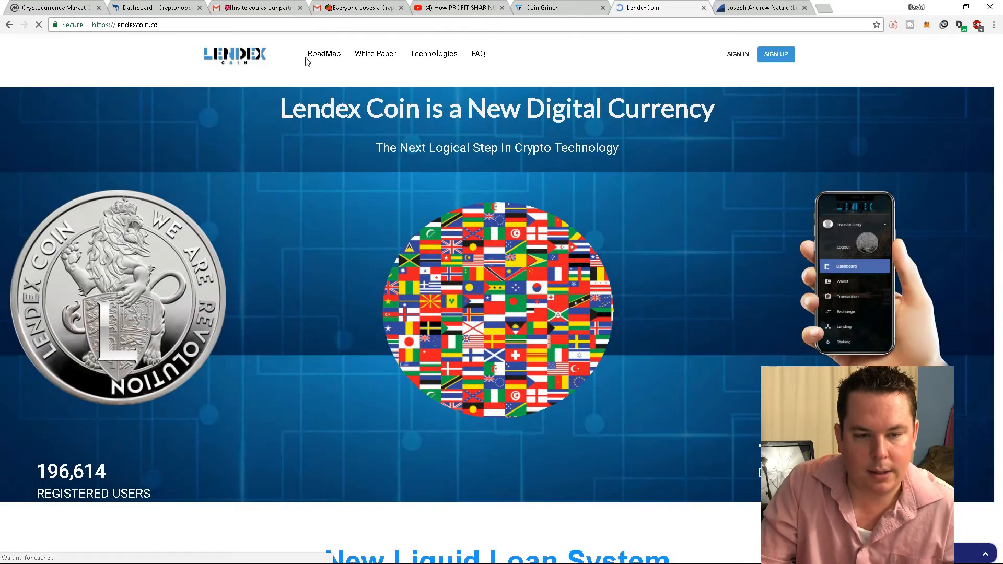
click(555, 7)
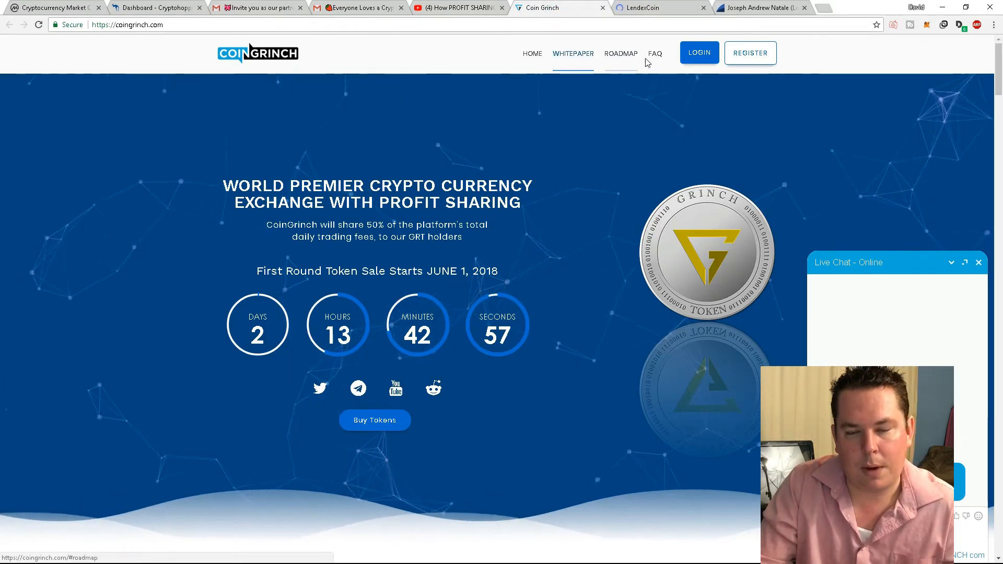
Step: Scroll CoinGrinch's How to Earn and Distribution Plan sections, then bring back the LendexCoin homepage
scroll(down, 3)
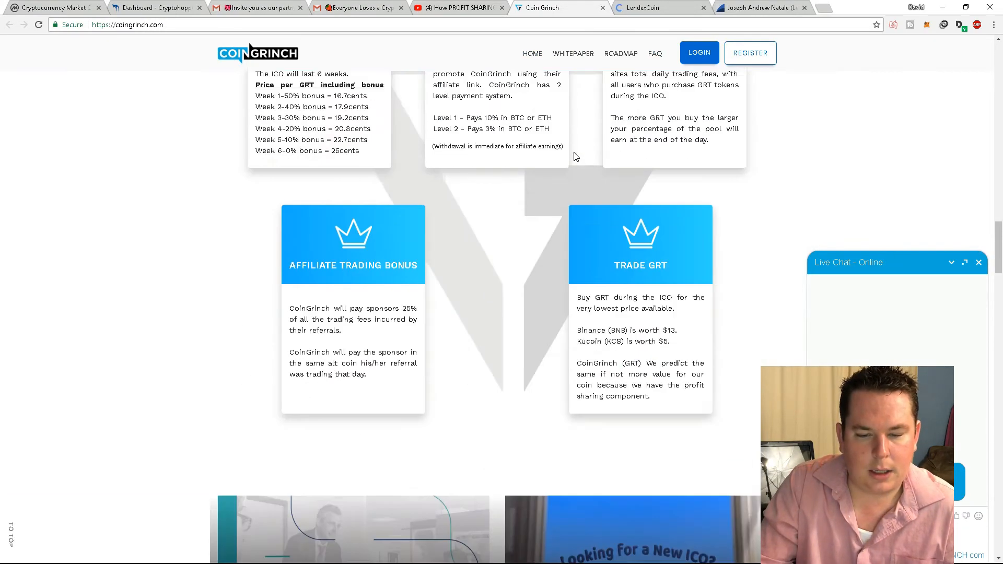
scroll(up, 3)
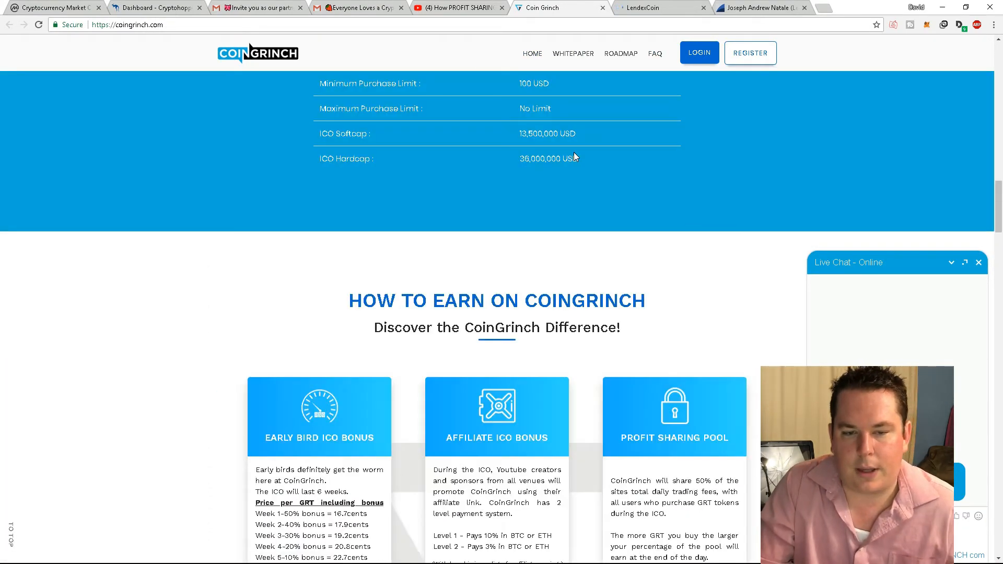
scroll(down, 3)
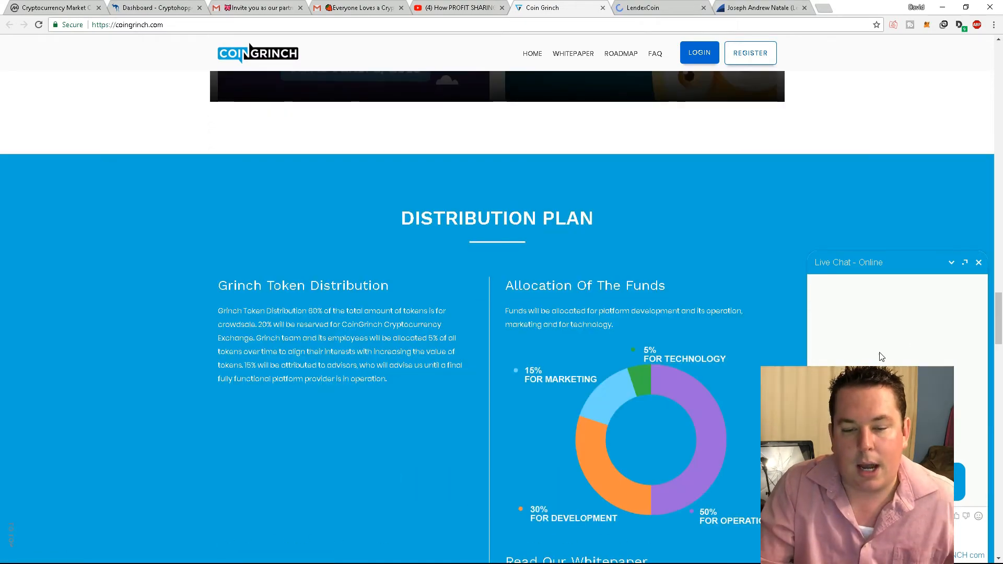
scroll(down, 3)
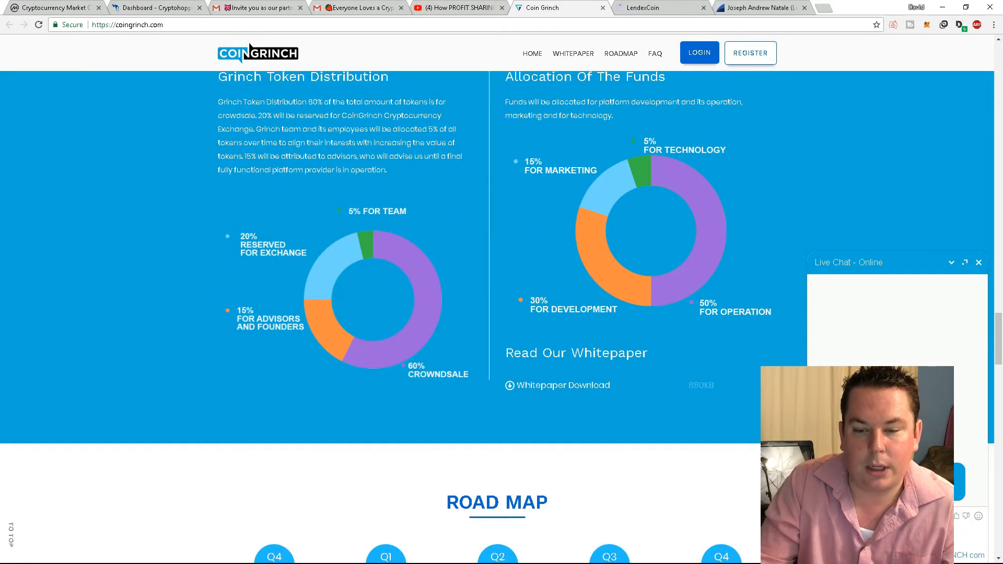
scroll(up, 3)
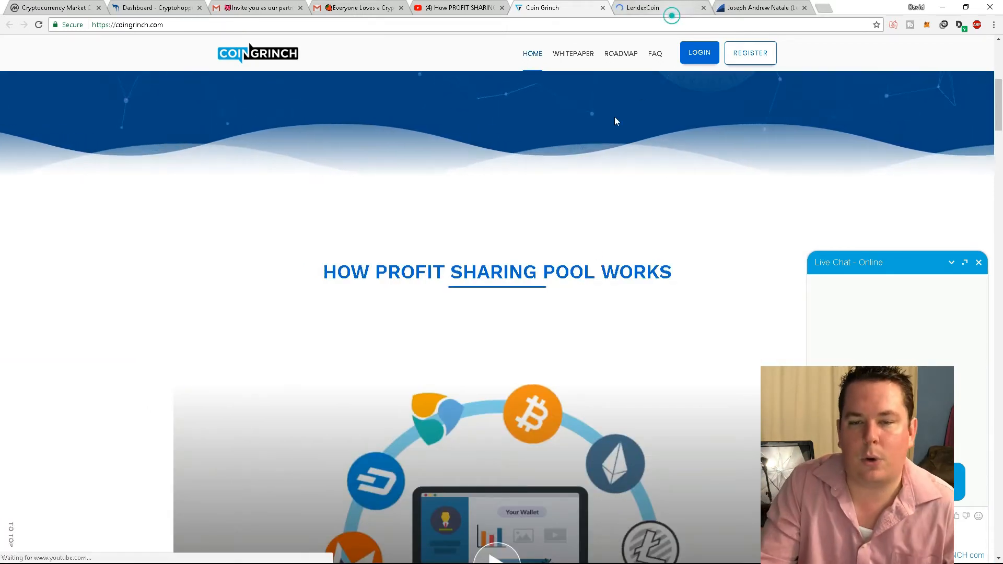
click(640, 7)
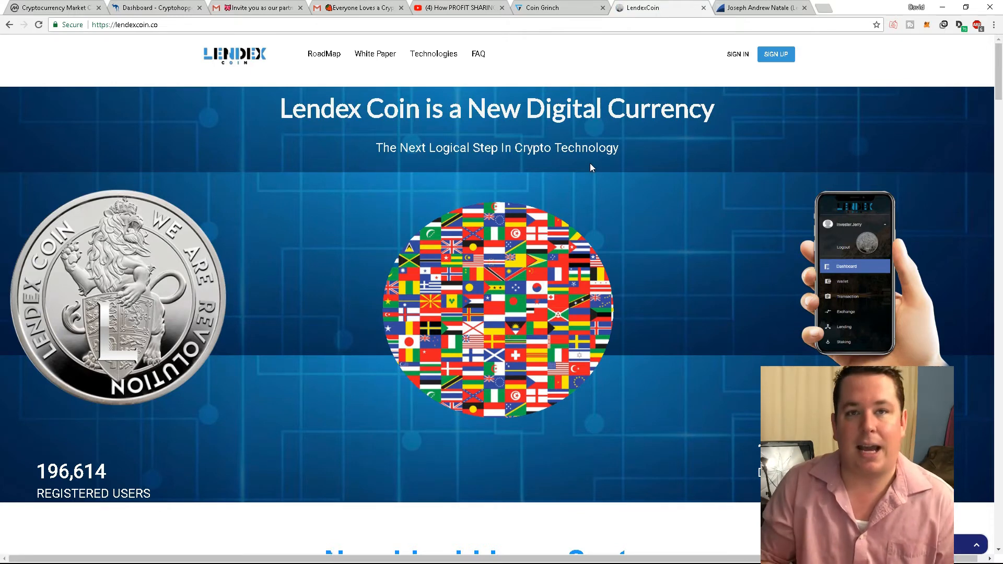
click(762, 8)
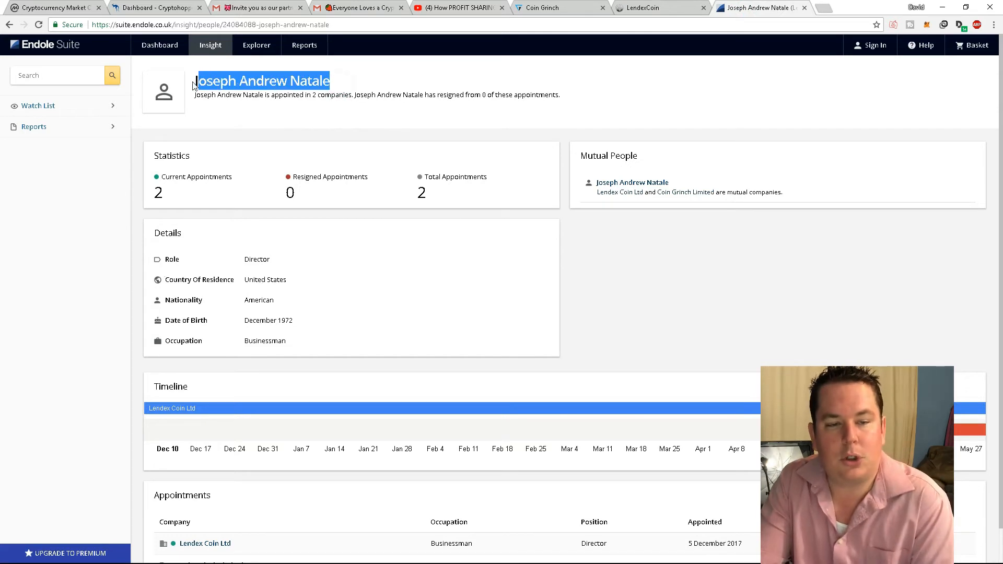
mouse_move(331, 120)
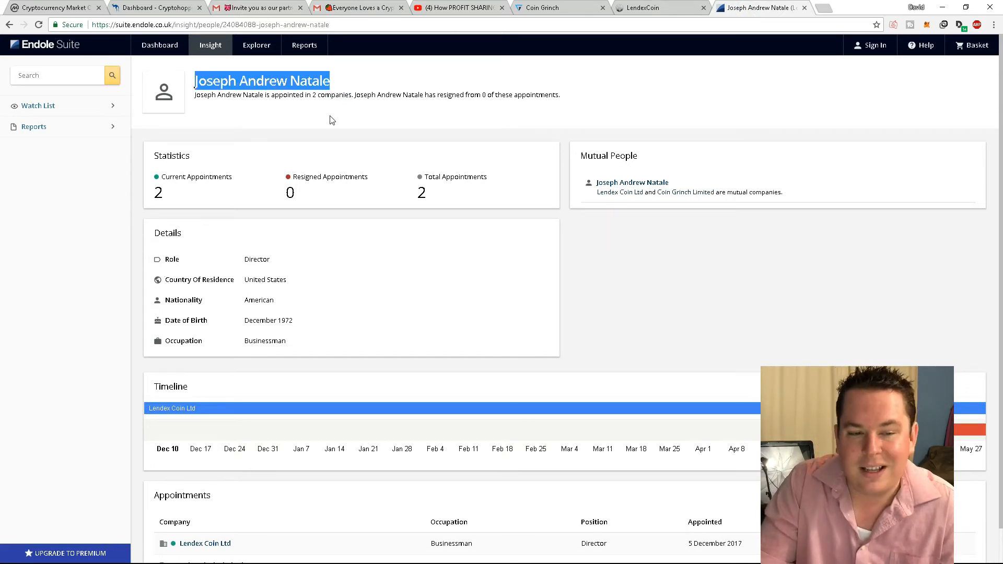
mouse_move(322, 107)
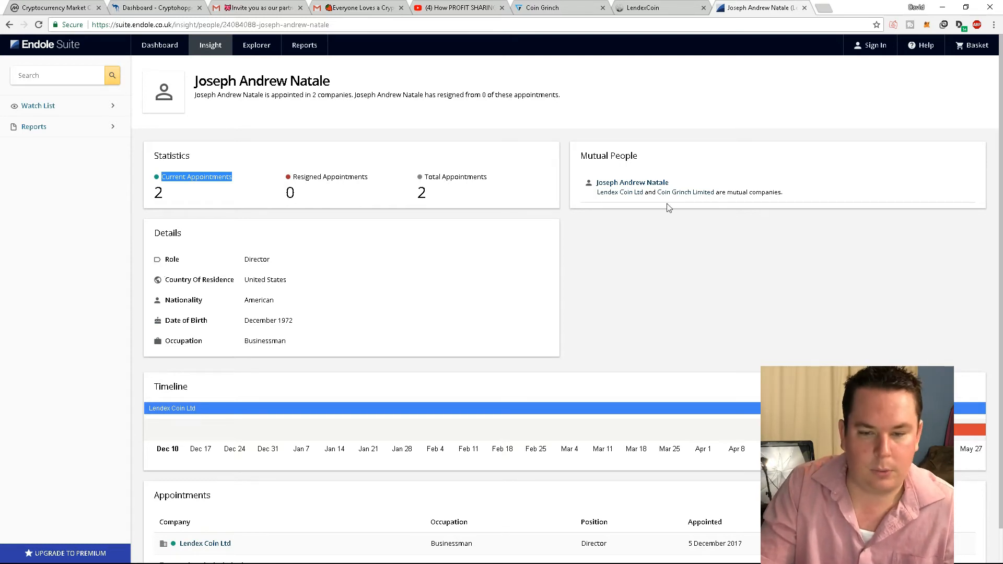
mouse_move(621, 192)
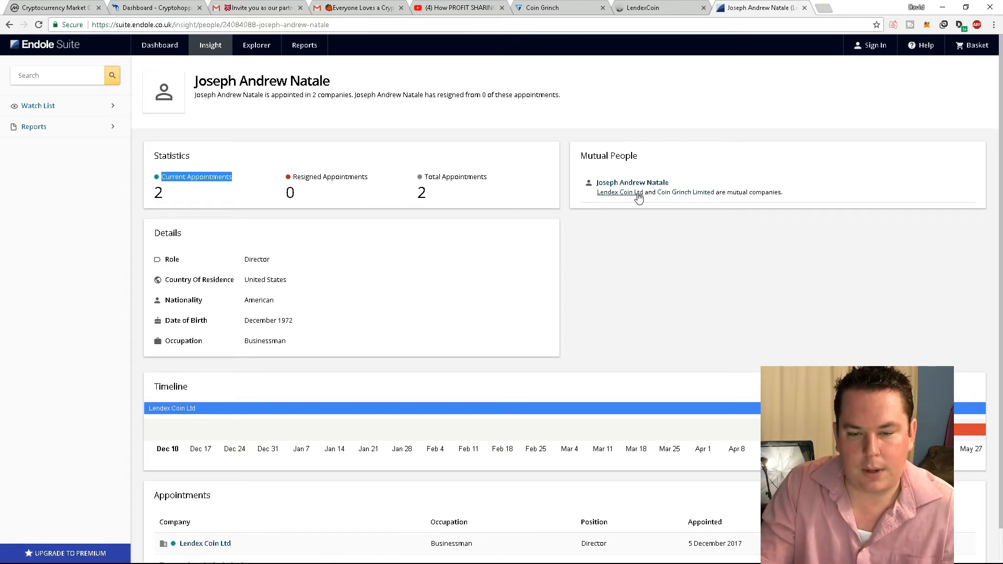
mouse_move(620, 193)
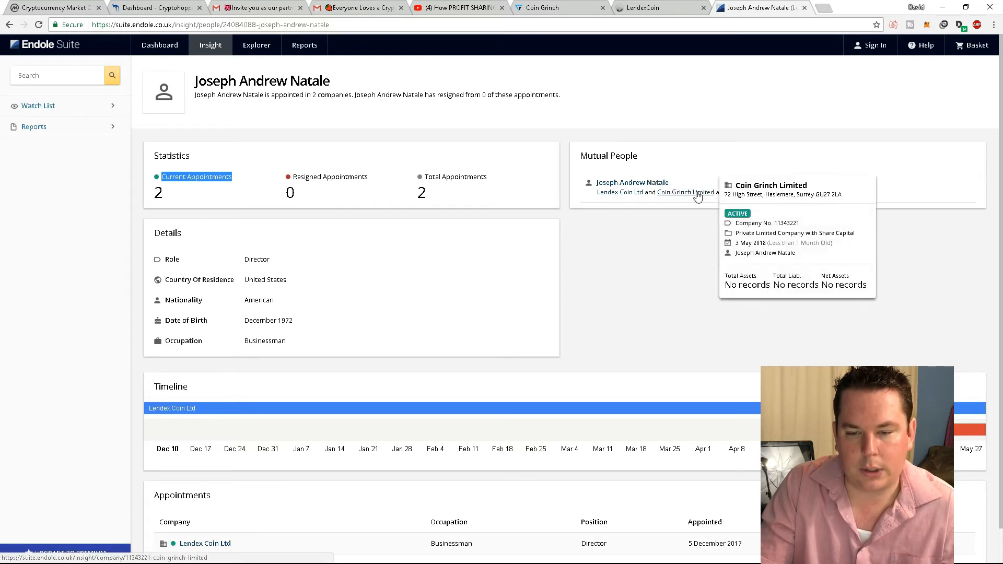
scroll(down, 3)
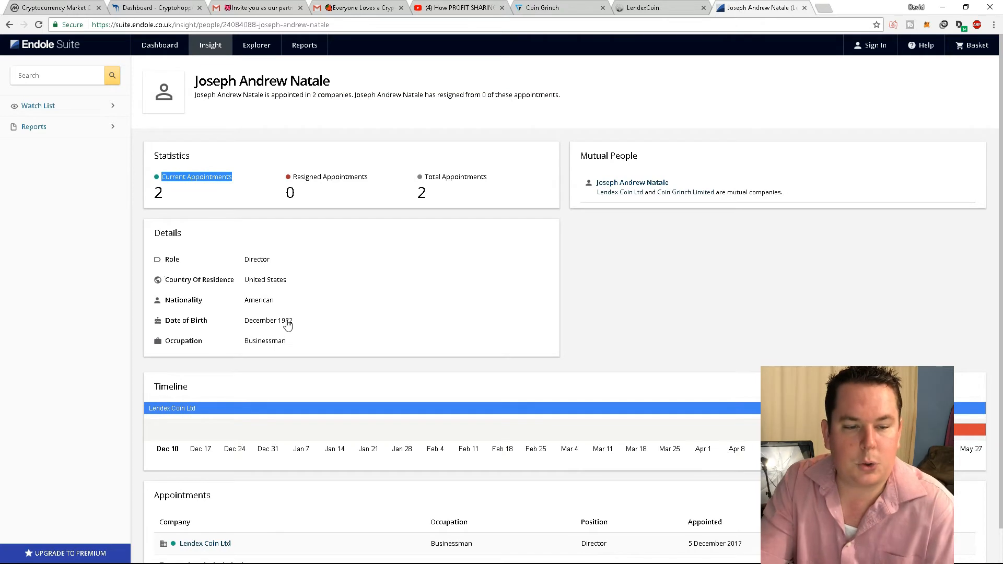
mouse_move(625, 266)
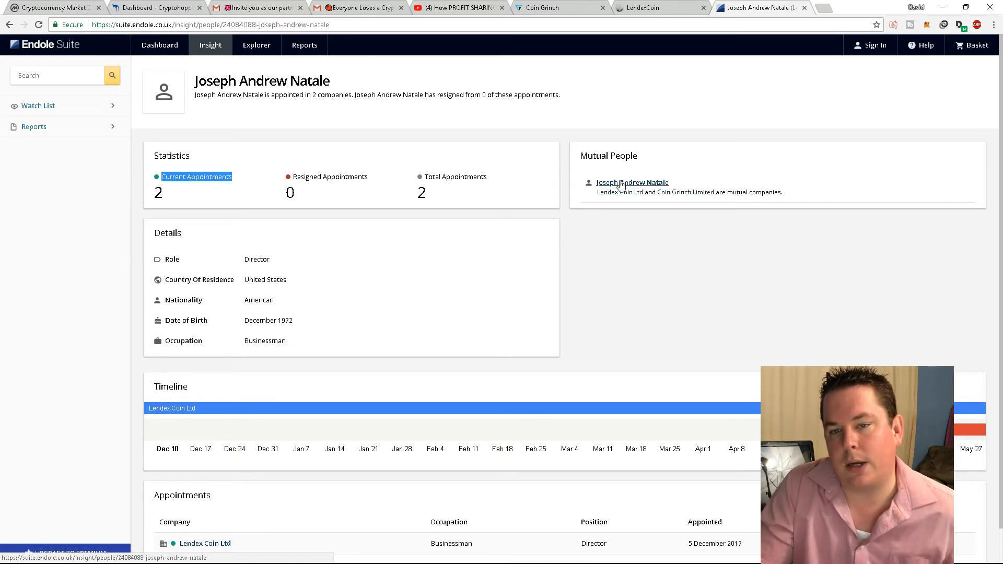
Step: Sign in from LendexCoin's homepage to the account dashboard, then bring up the CoinGrinch site
click(652, 8)
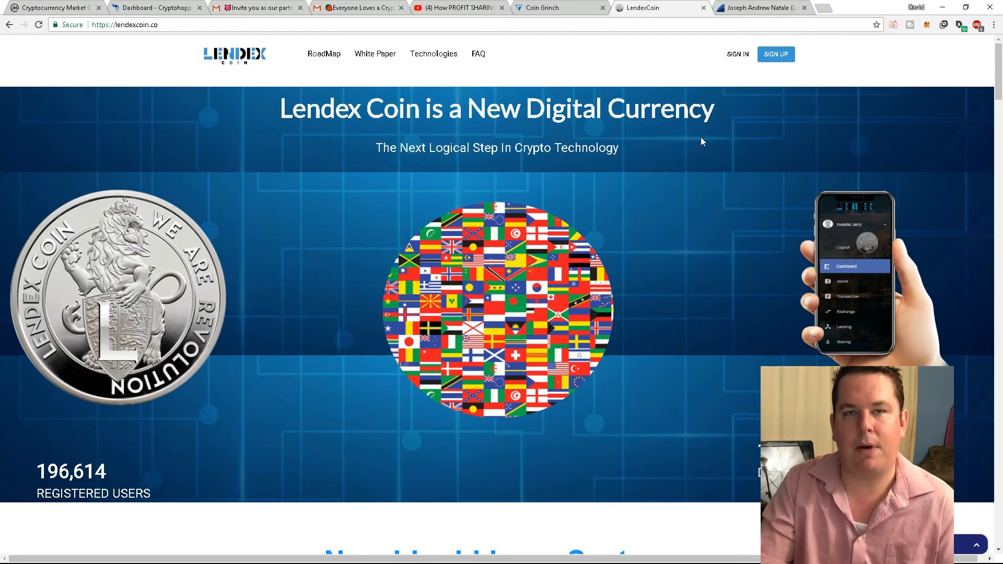
mouse_move(642, 151)
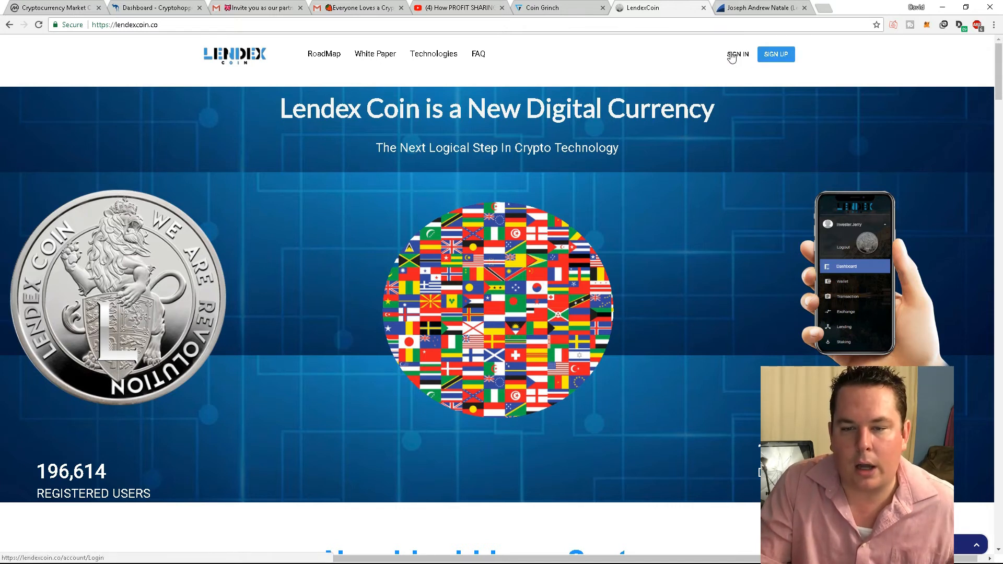
click(737, 54)
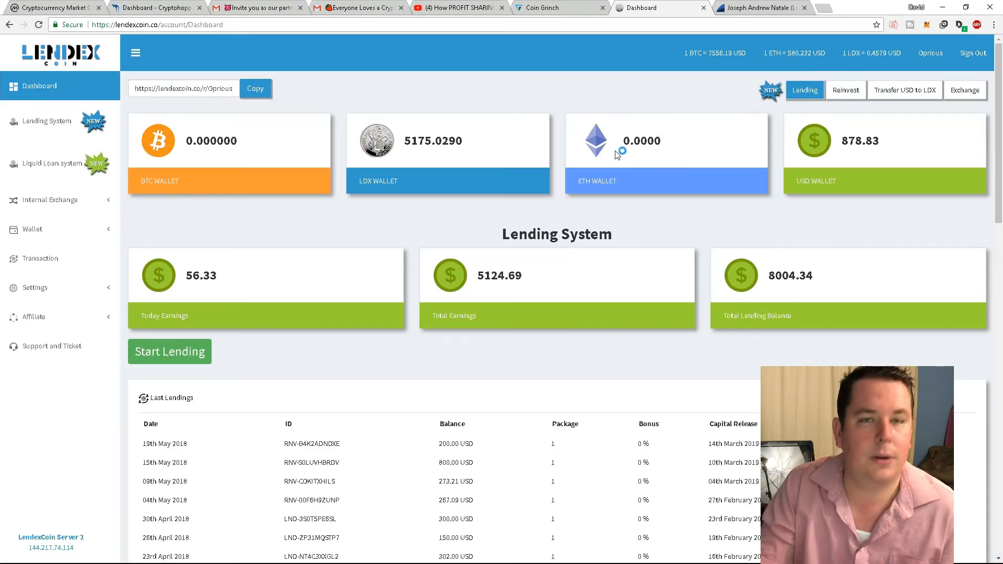
click(557, 7)
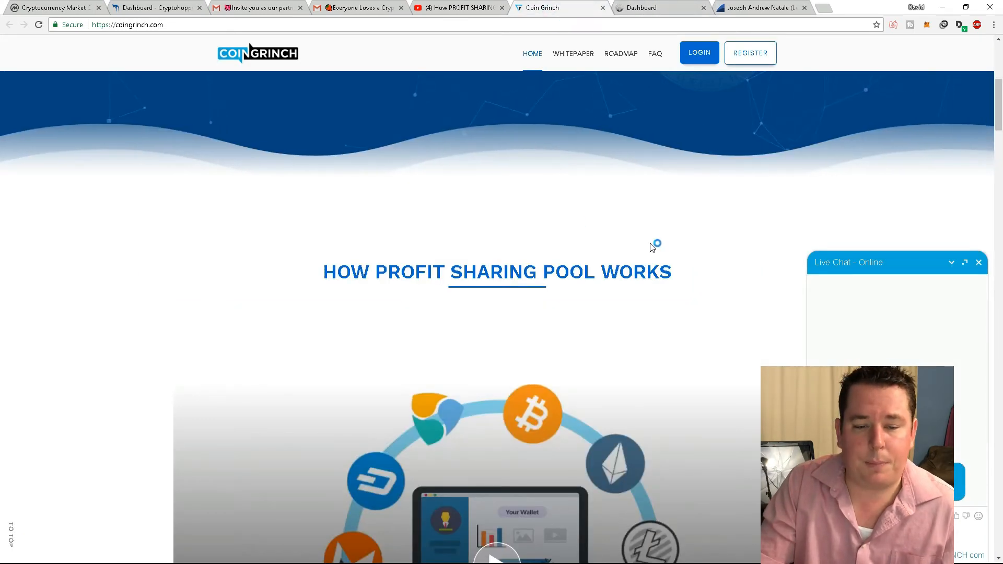
Step: Scroll CoinGrinch back to its token sale countdown, then return to the partnership email in Gmail
scroll(up, 3)
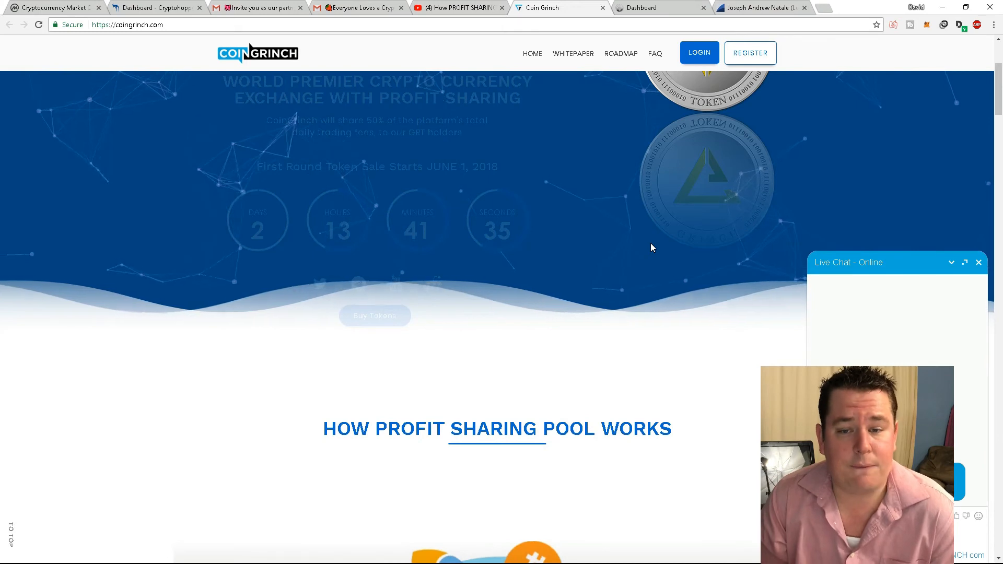
scroll(up, 3)
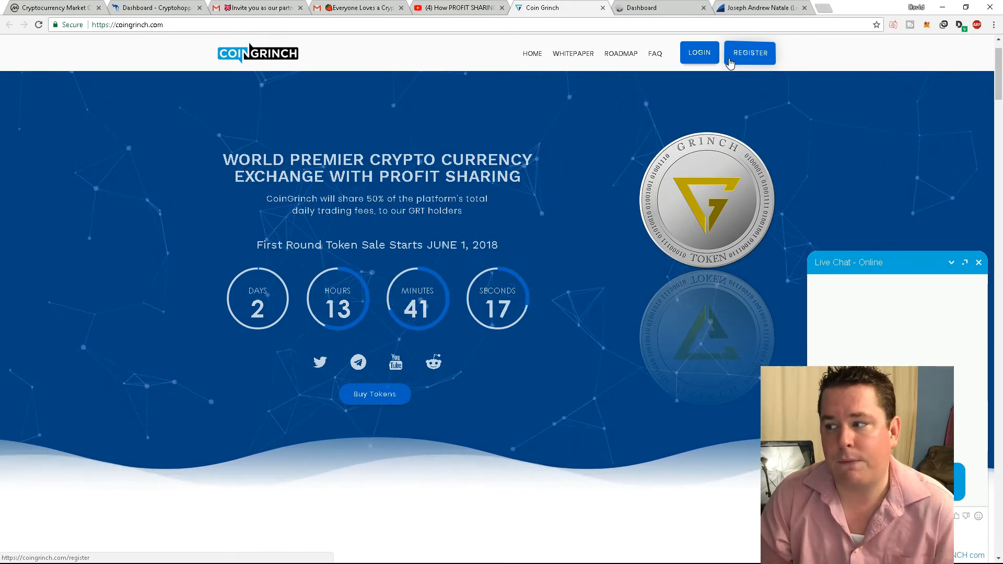
click(646, 7)
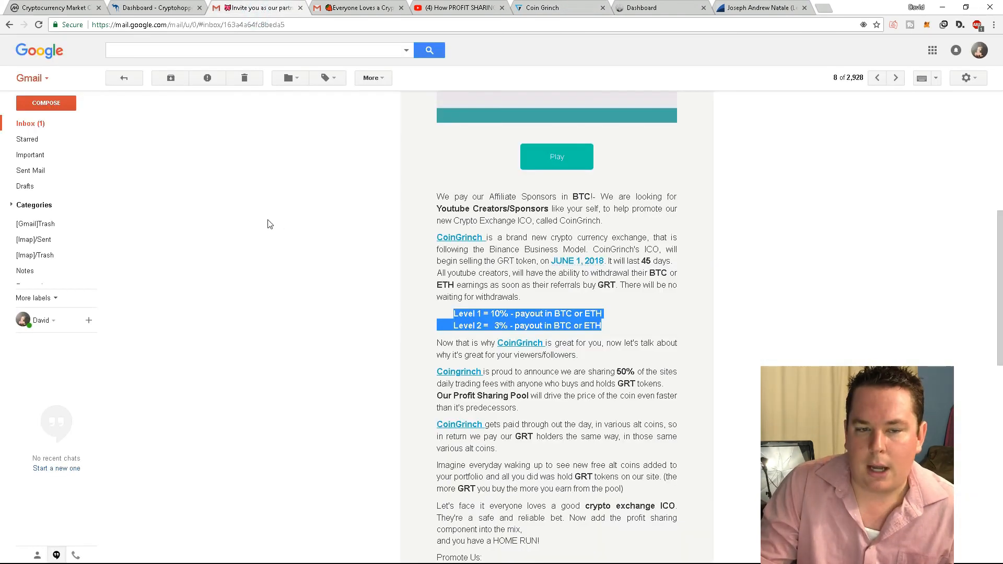
scroll(up, 3)
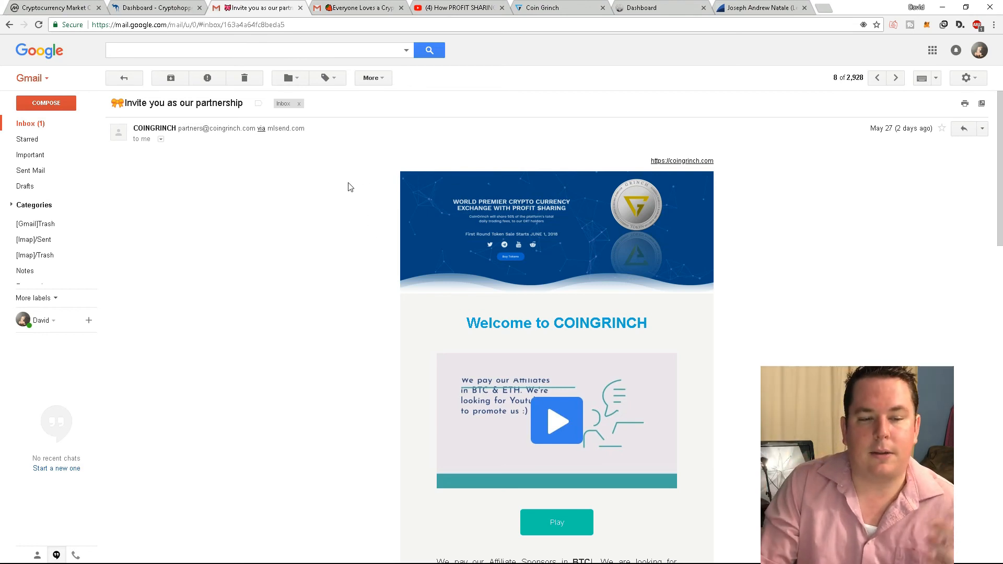
mouse_move(531, 198)
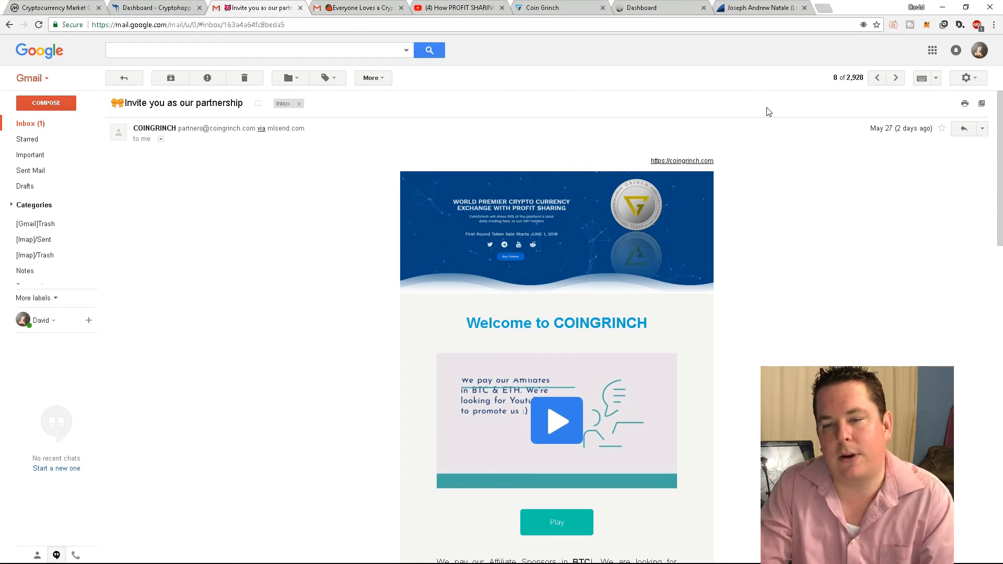
mouse_move(549, 135)
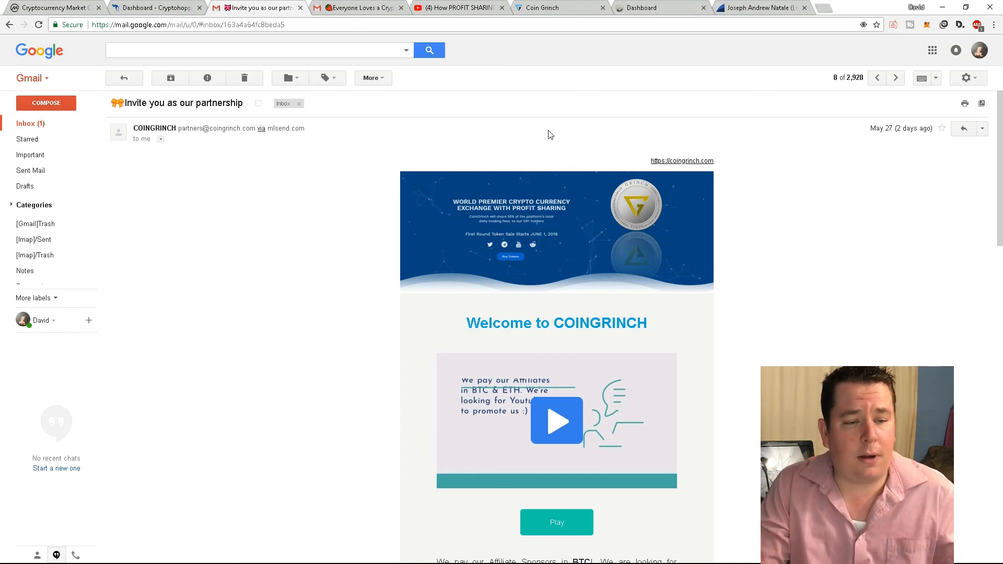